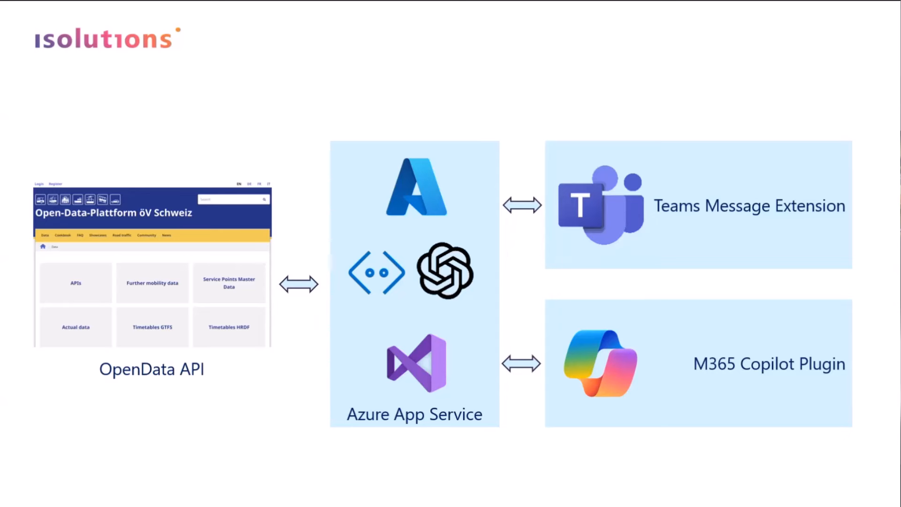
Step: Leave the architecture slideshow and switch to the Teams chat for the demo
{"action": "key", "text": "alt+tab"}
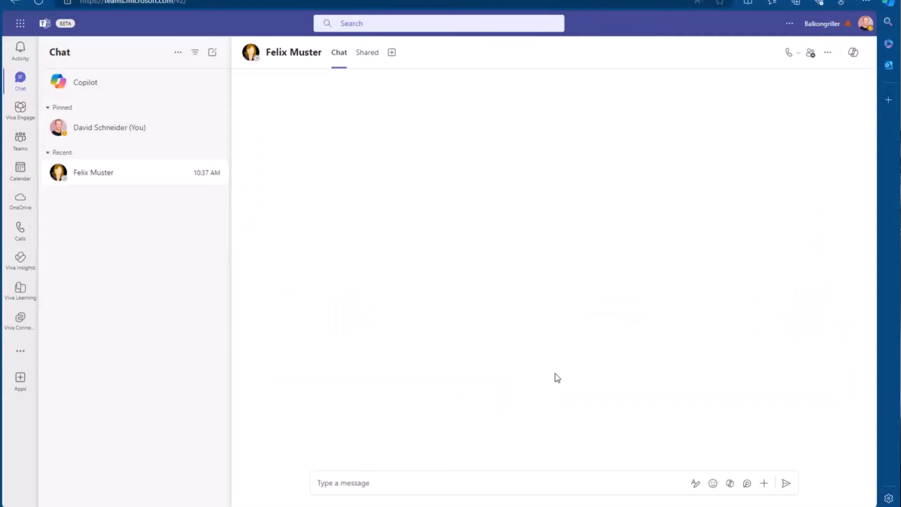
{"action": "mouse_move", "coordinate": [758, 195]}
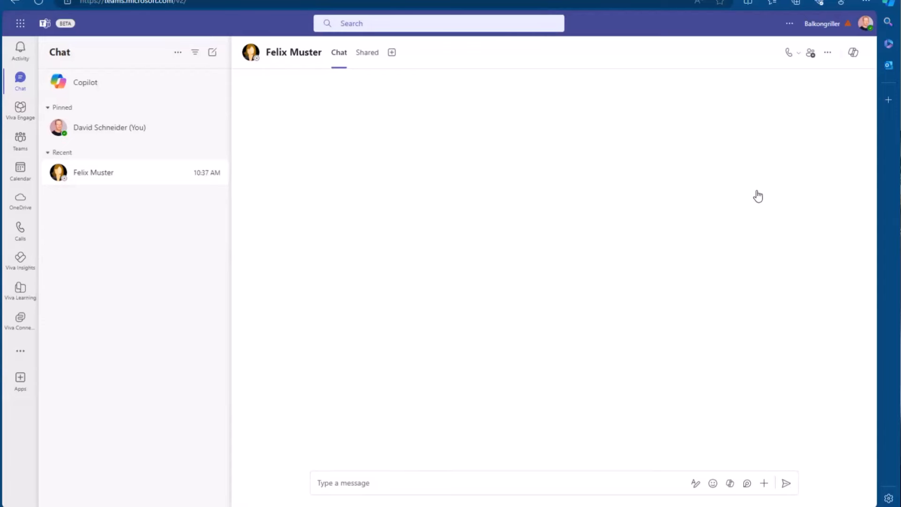
Step: Open the SBB Journey message extension from the Teams compose box
{"action": "left_click", "coordinate": [431, 483]}
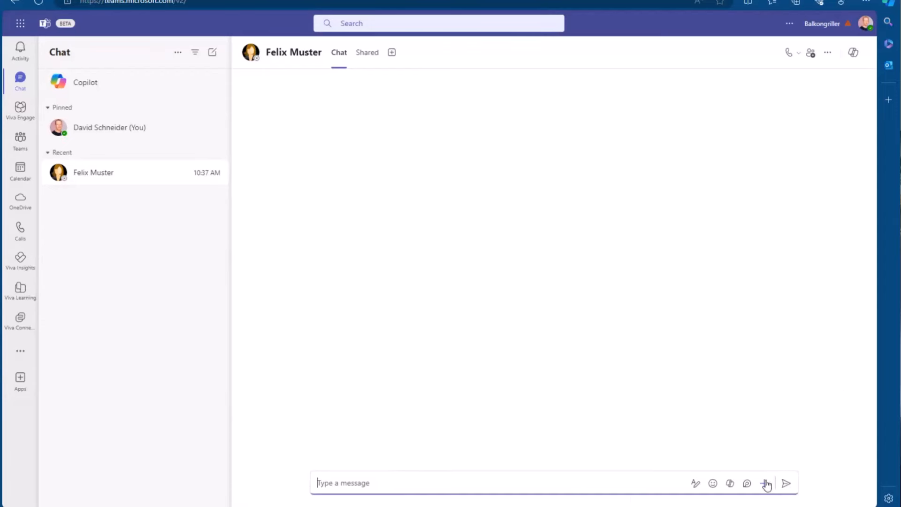
{"action": "left_click", "coordinate": [765, 483]}
{"action": "type", "text": "sbb"}
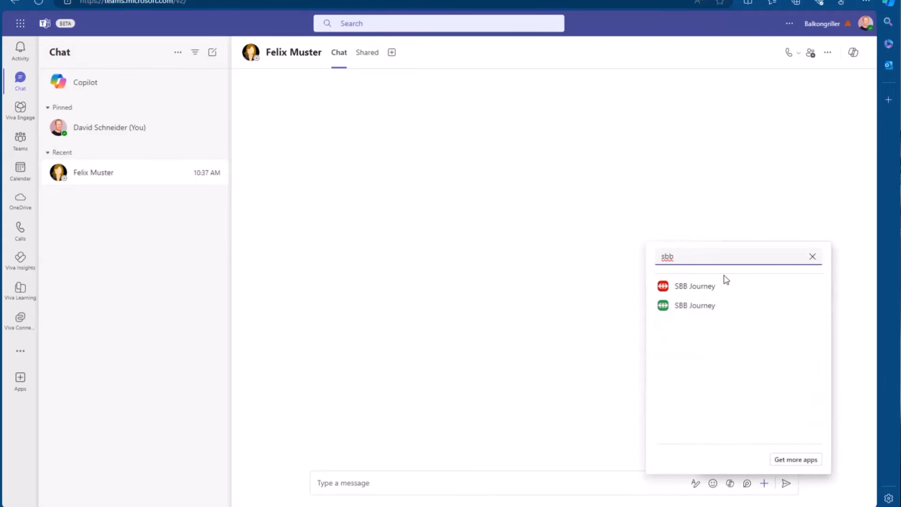
{"action": "left_click", "coordinate": [694, 286]}
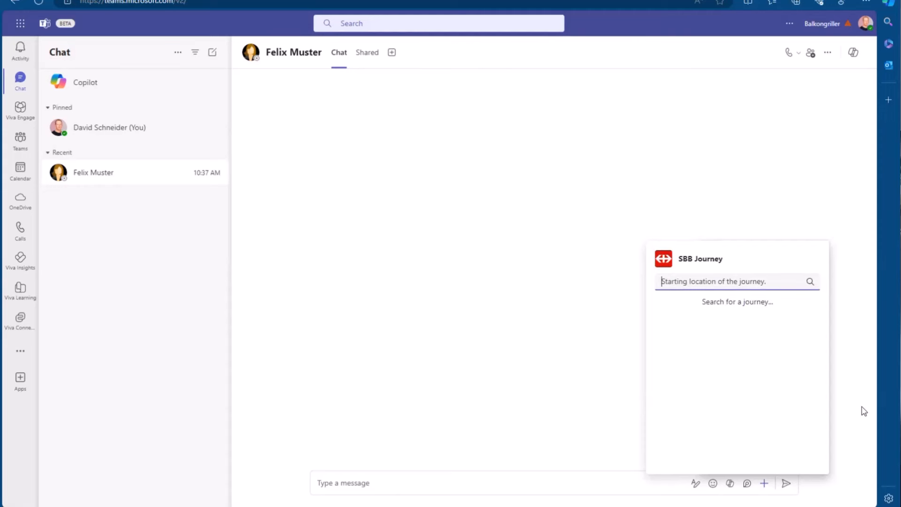
{"action": "left_click", "coordinate": [713, 281]}
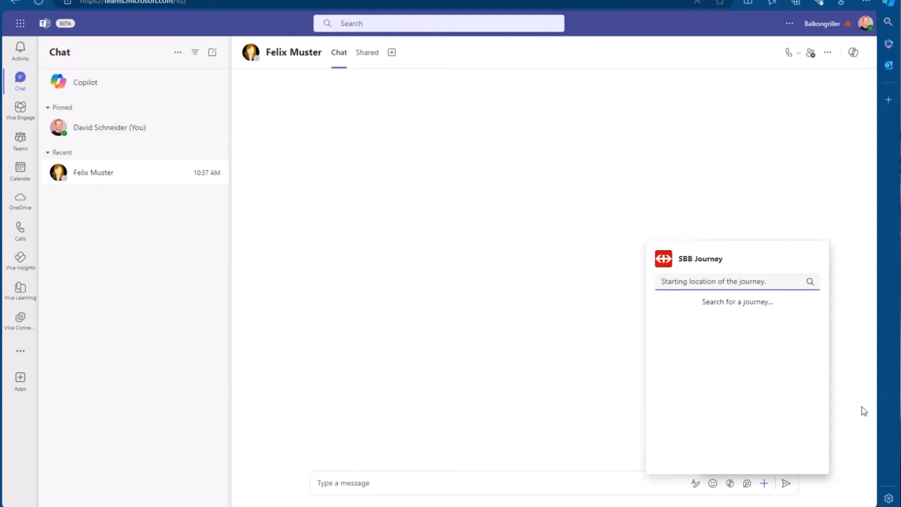
Step: Search for a connection from Bern to Zurich tomorrow at 9:00
{"action": "type", "text": "connection from bern to Z"}
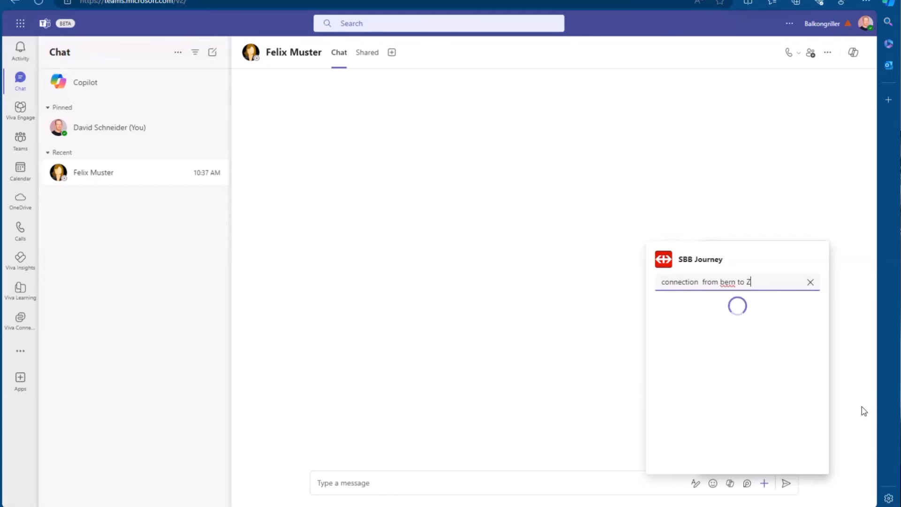
{"action": "type", "text": "urich"}
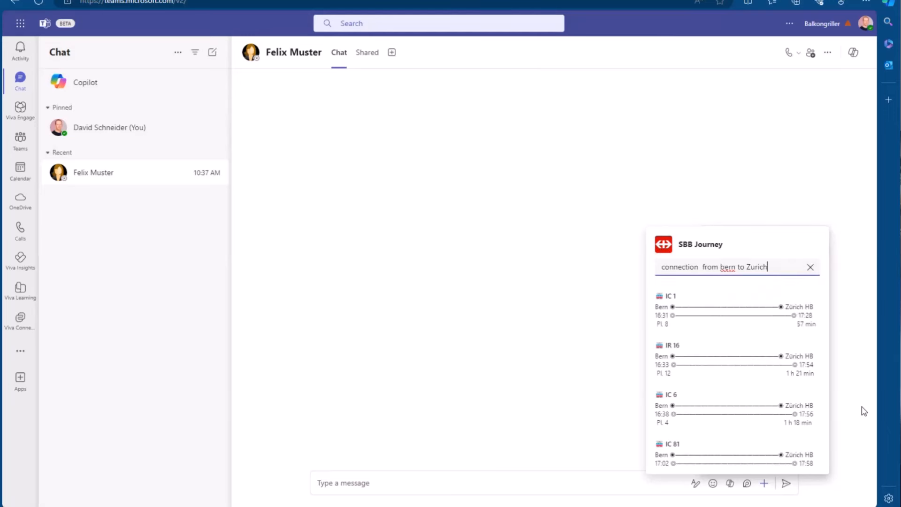
{"action": "mouse_move", "coordinate": [718, 315]}
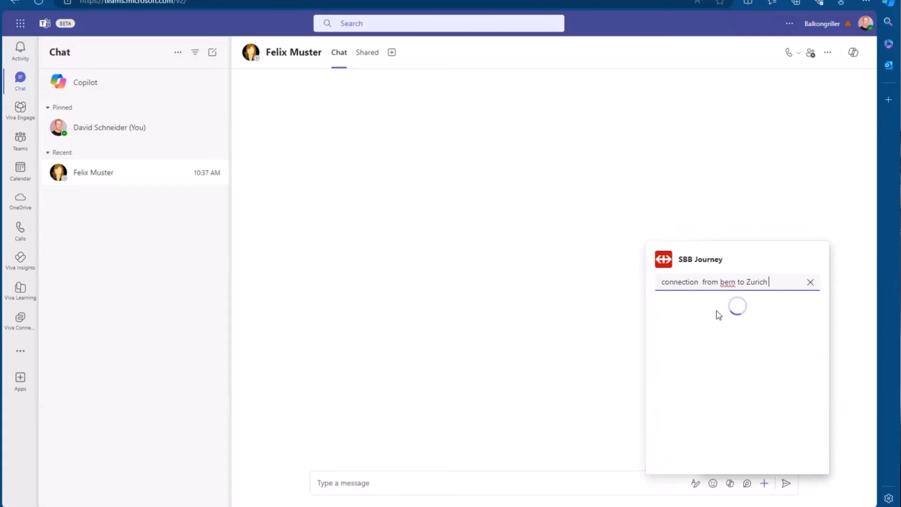
{"action": "type", "text": "tomorr"}
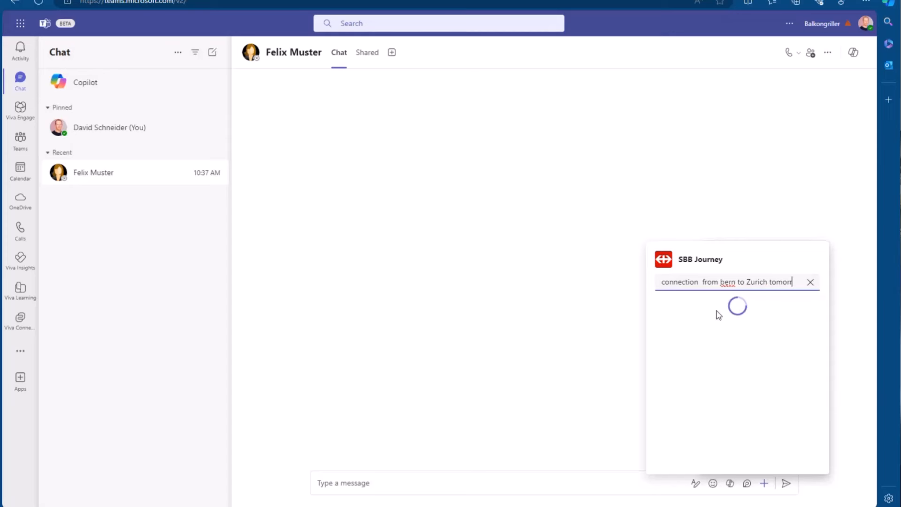
{"action": "type", "text": "9:00"}
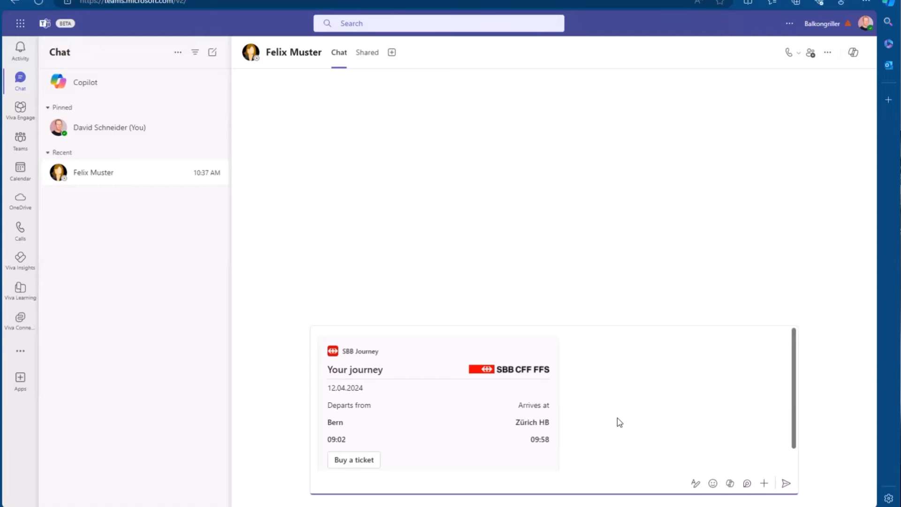
{"action": "mouse_move", "coordinate": [354, 459]}
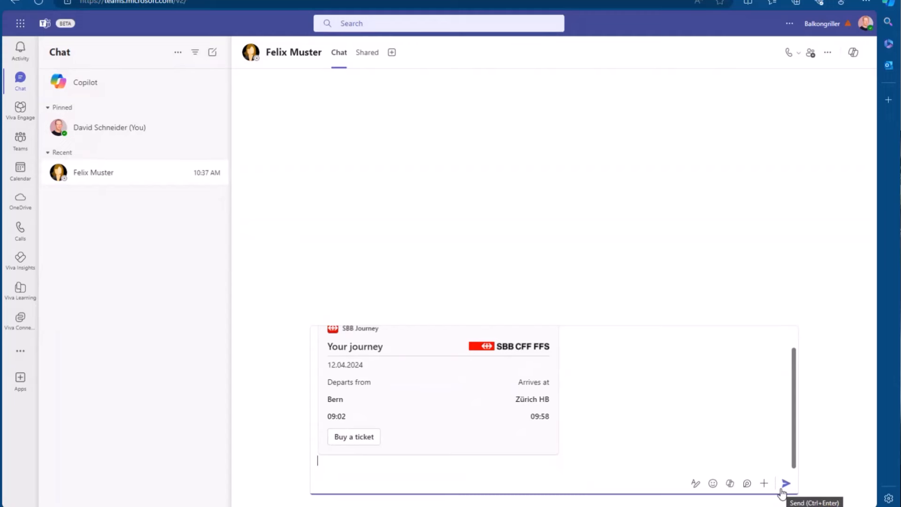
{"action": "mouse_move", "coordinate": [781, 488]}
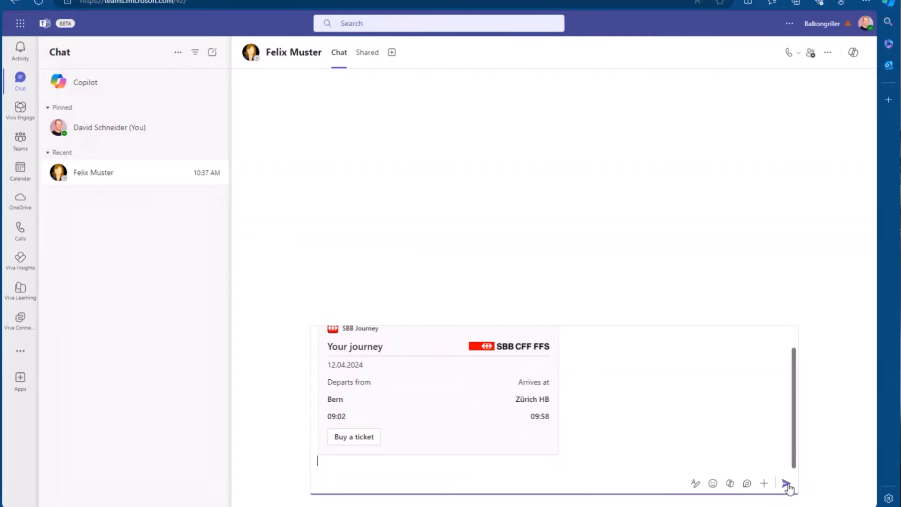
Step: Send the Bern–Zürich HB journey card (09:02 to 09:58) to Felix Muster
{"action": "left_click", "coordinate": [787, 483]}
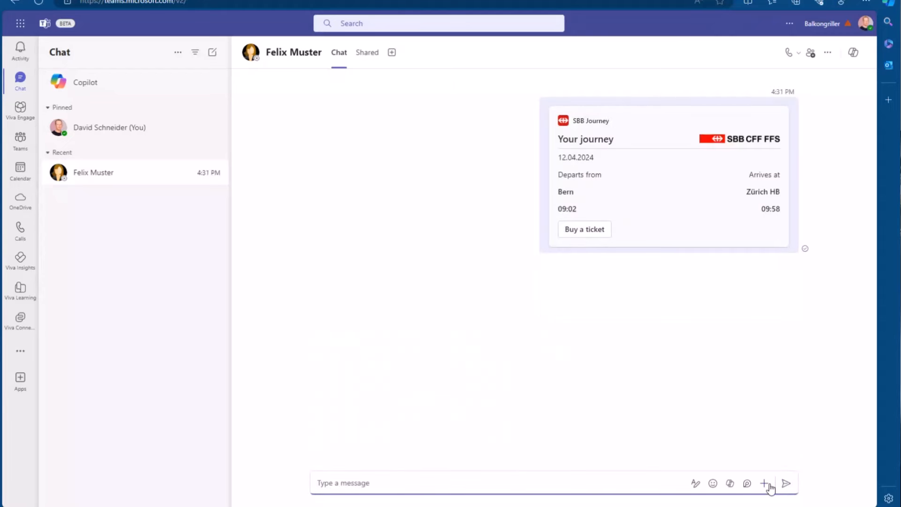
Step: Open SBB Journey again and search 'Connection Bern to Aarau' to list trains
{"action": "left_click", "coordinate": [766, 483]}
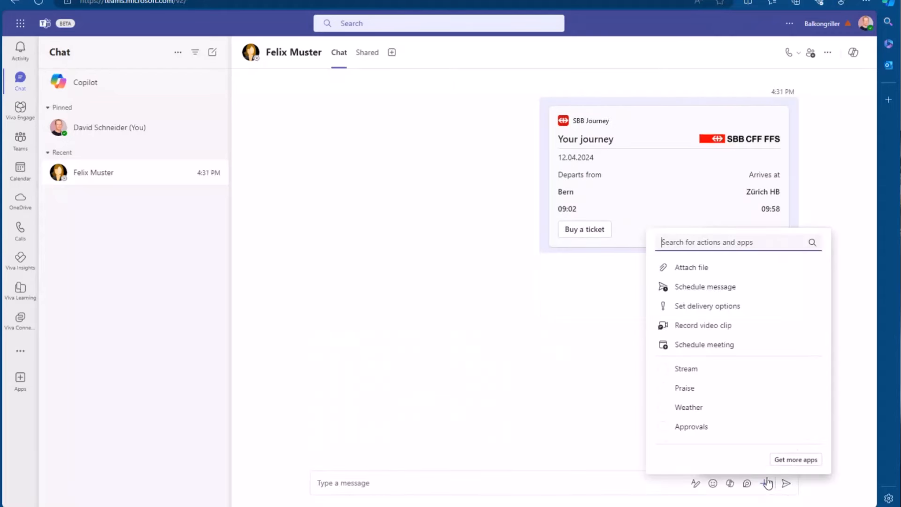
{"action": "type", "text": "sbb"}
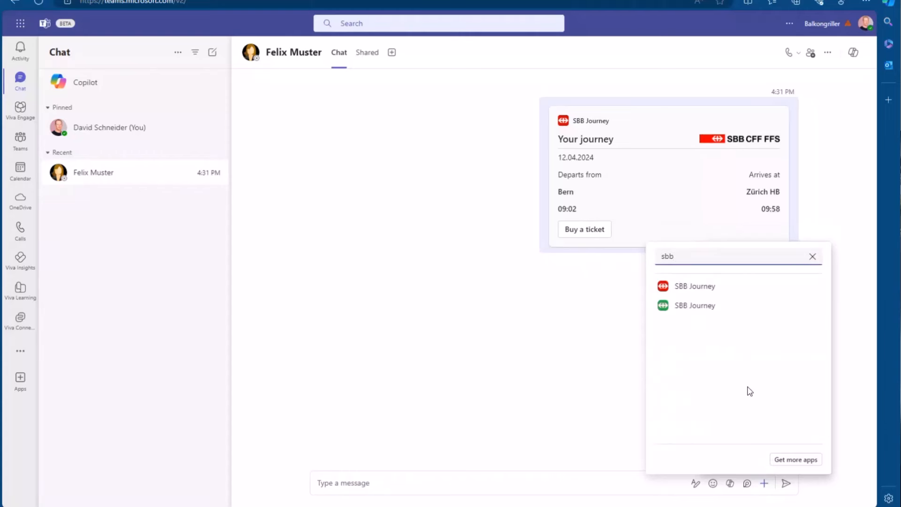
{"action": "left_click", "coordinate": [694, 286]}
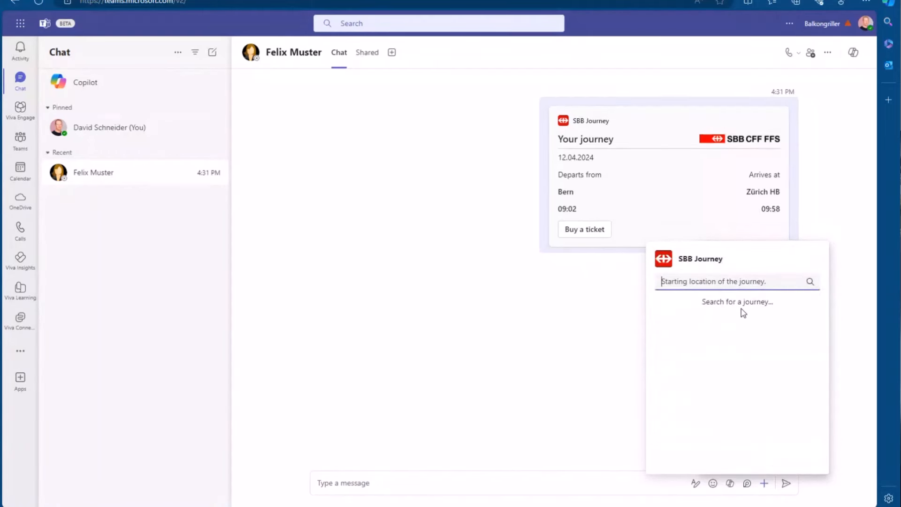
{"action": "type", "text": "Connection"}
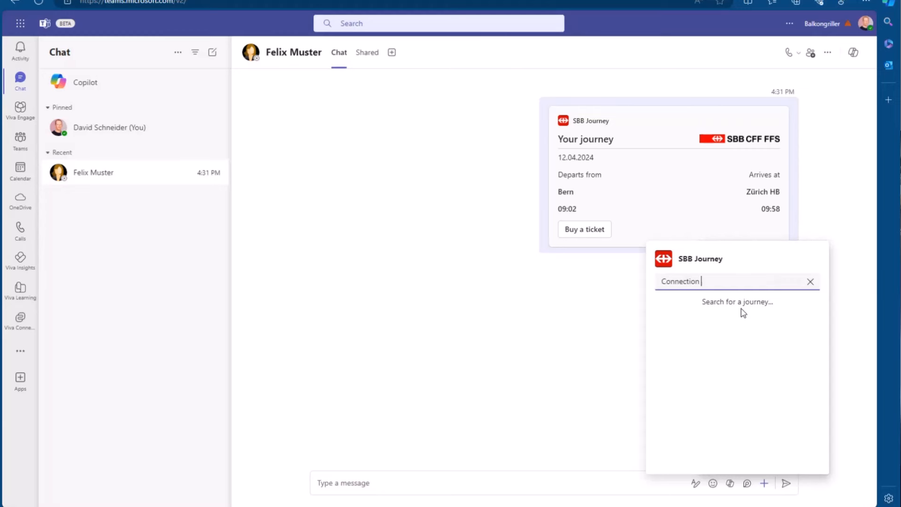
{"action": "type", "text": "Bern to A"}
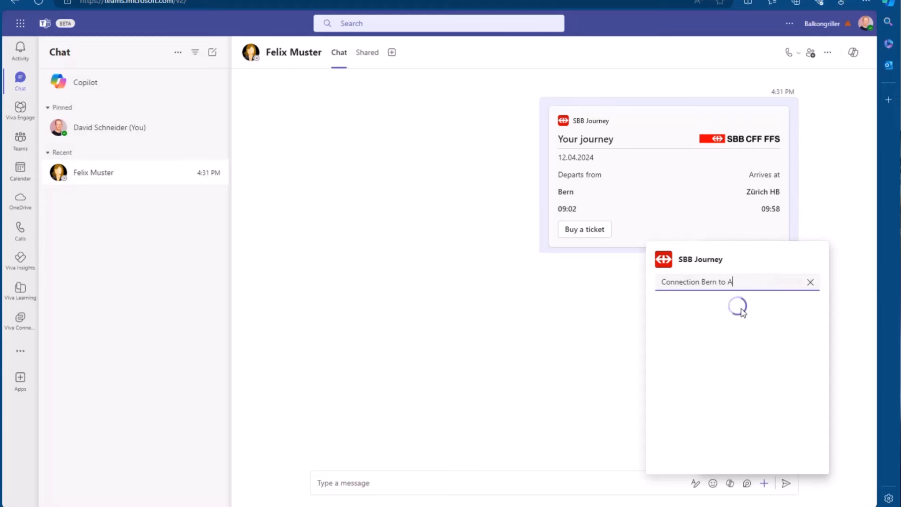
{"action": "type", "text": "arau"}
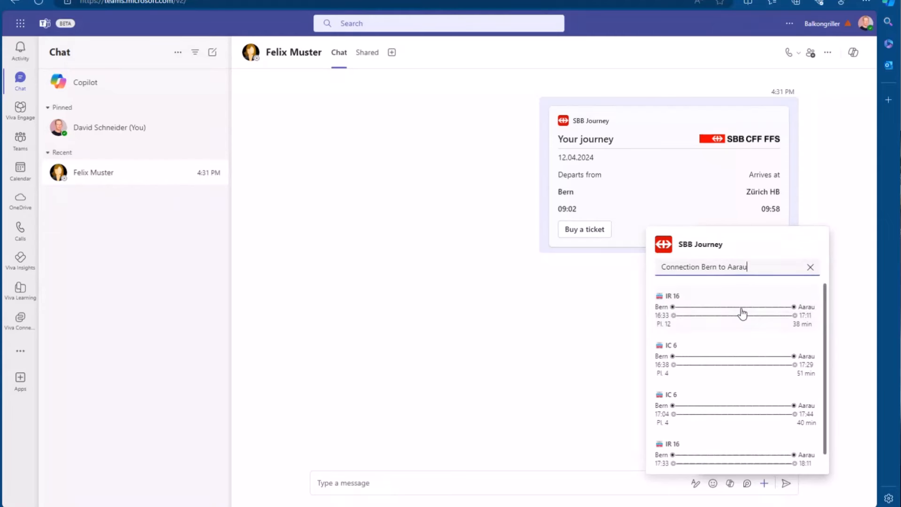
{"action": "mouse_move", "coordinate": [743, 313]}
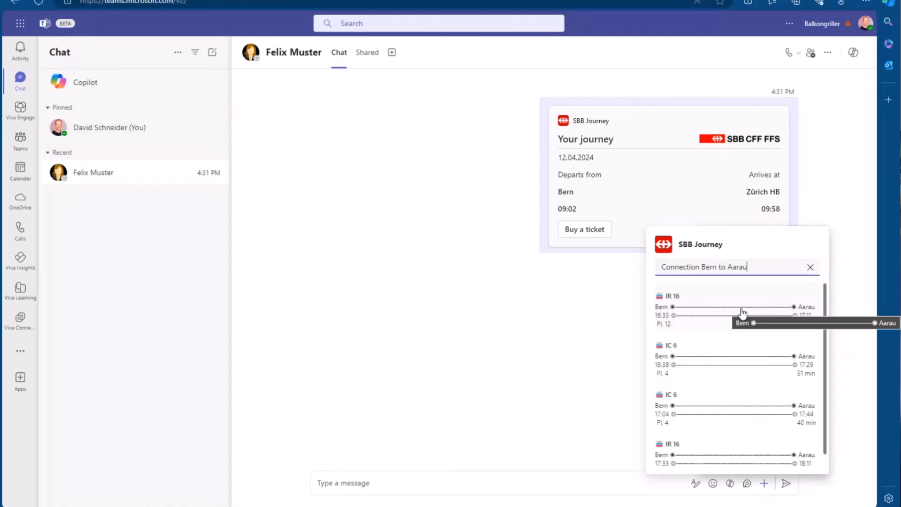
{"action": "mouse_move", "coordinate": [519, 329]}
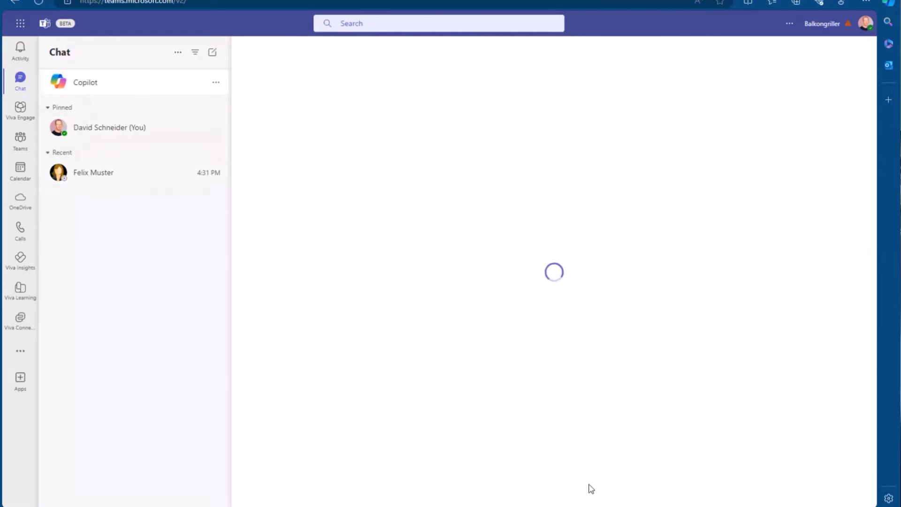
Step: Confirm the SBB Journey plugin is enabled and type 'SBB Bern to Zu' into Copilot
{"action": "left_click", "coordinate": [85, 82]}
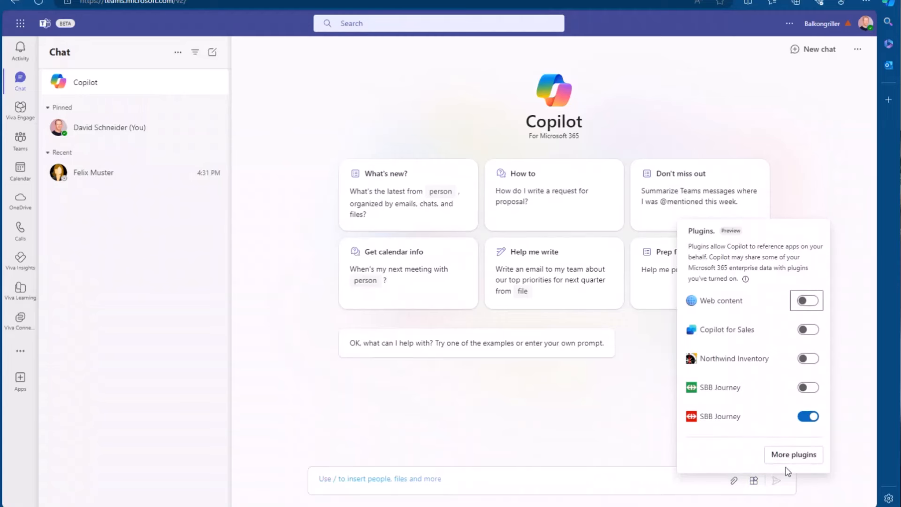
{"action": "scroll", "scroll_direction": "down", "scroll_amount": 3}
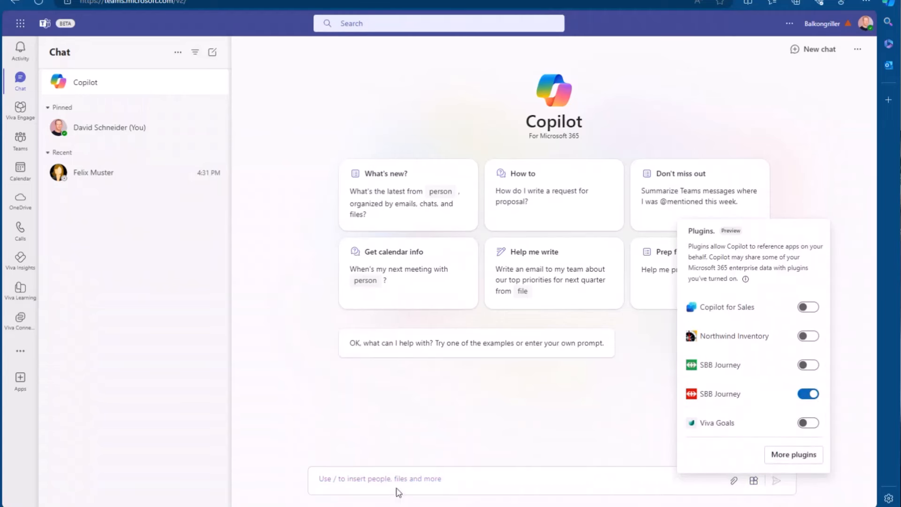
{"action": "type", "text": "SBB"}
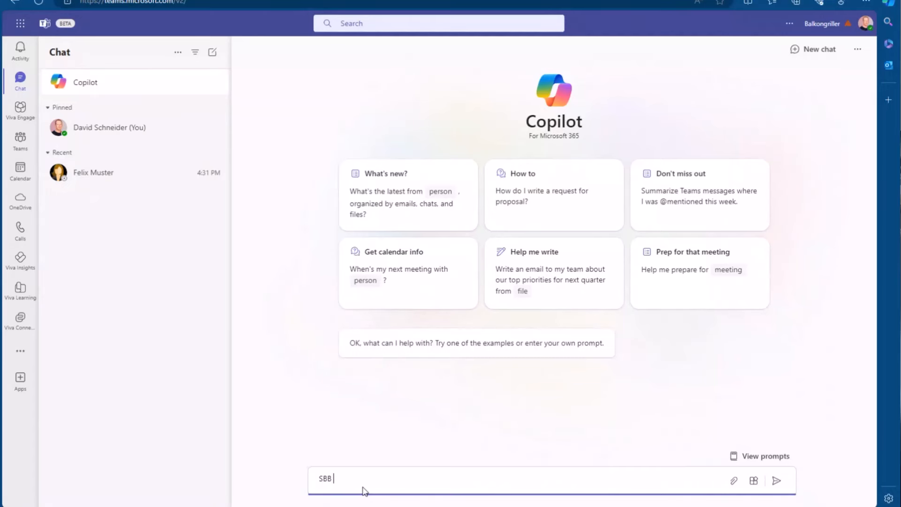
{"action": "type", "text": "Bern to Zu"}
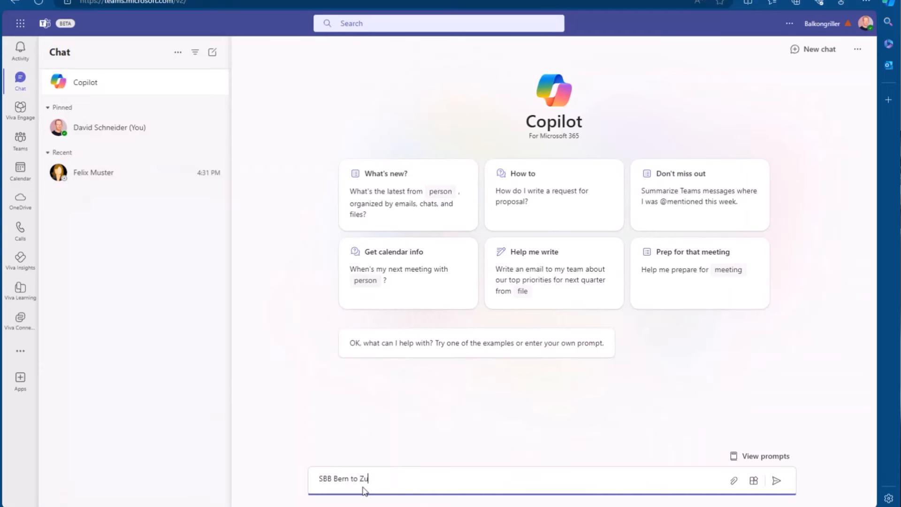
Step: Submit 'SBB Bern to Zurich' to Copilot and scroll through the train options
{"action": "left_click", "coordinate": [776, 481]}
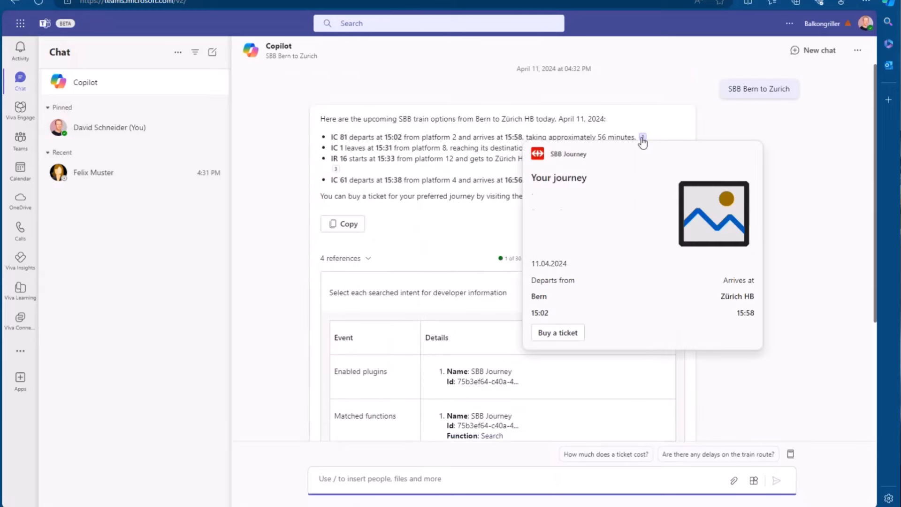
{"action": "scroll", "scroll_direction": "down", "scroll_amount": 3}
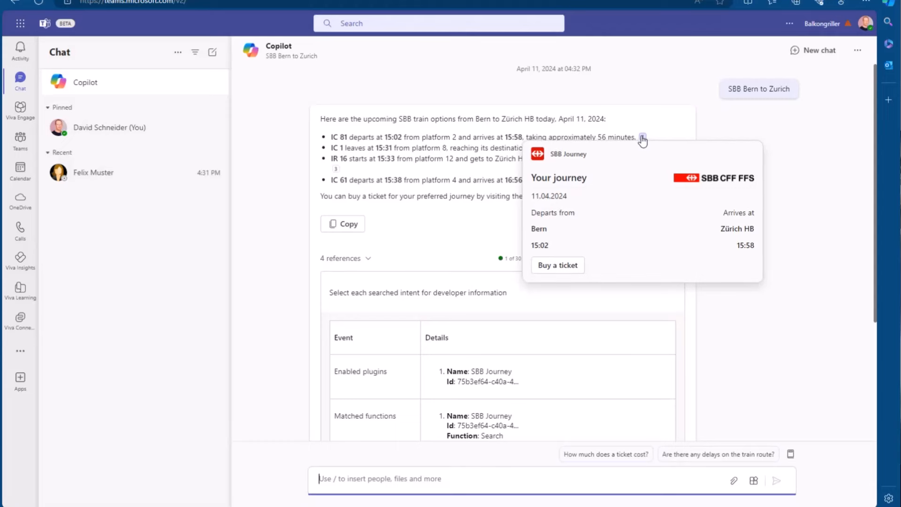
{"action": "mouse_move", "coordinate": [681, 345]}
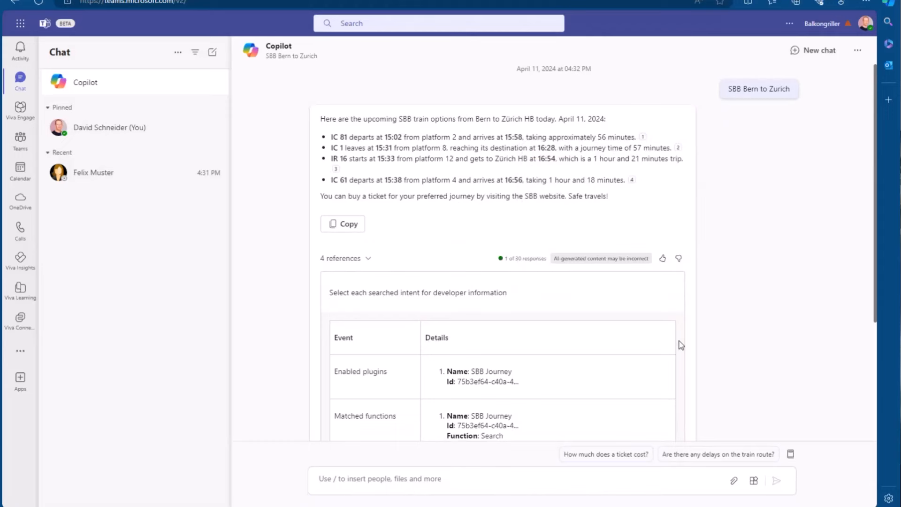
{"action": "scroll", "scroll_direction": "down", "scroll_amount": 3}
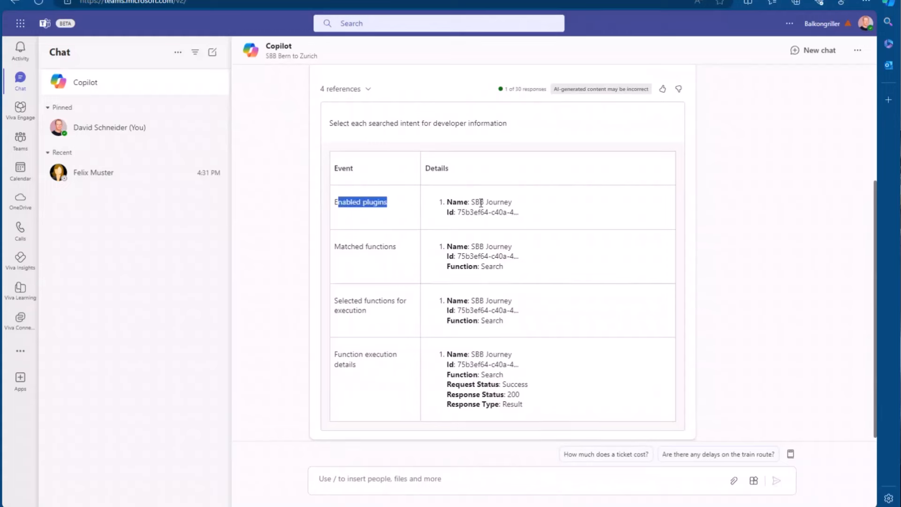
{"action": "double_click", "coordinate": [364, 246]}
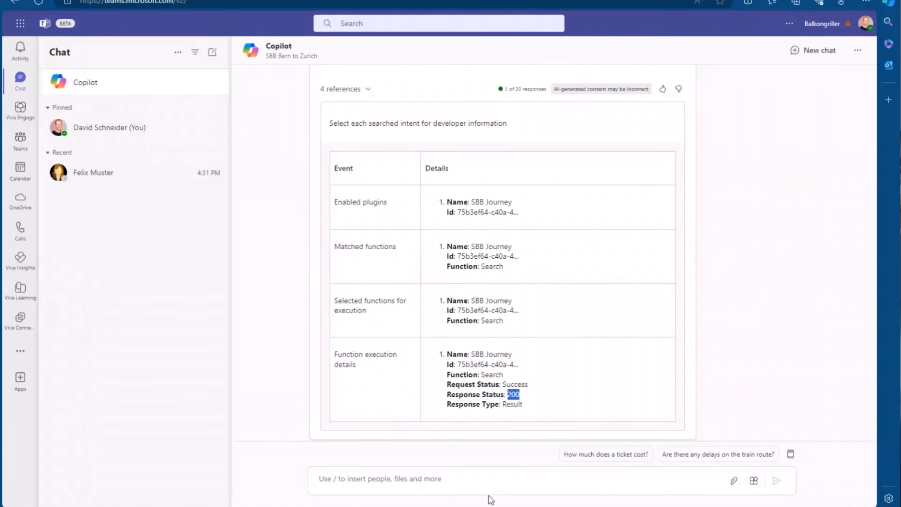
{"action": "left_click", "coordinate": [486, 478]}
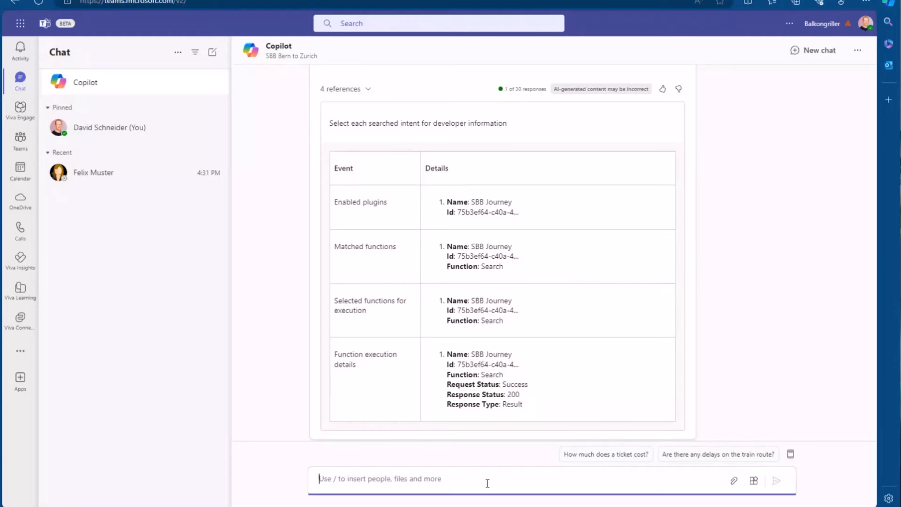
Step: Type '-developer on' in Copilot, then switch to the SBB Journey project in Visual Studio
{"action": "type", "text": "-deveoper"}
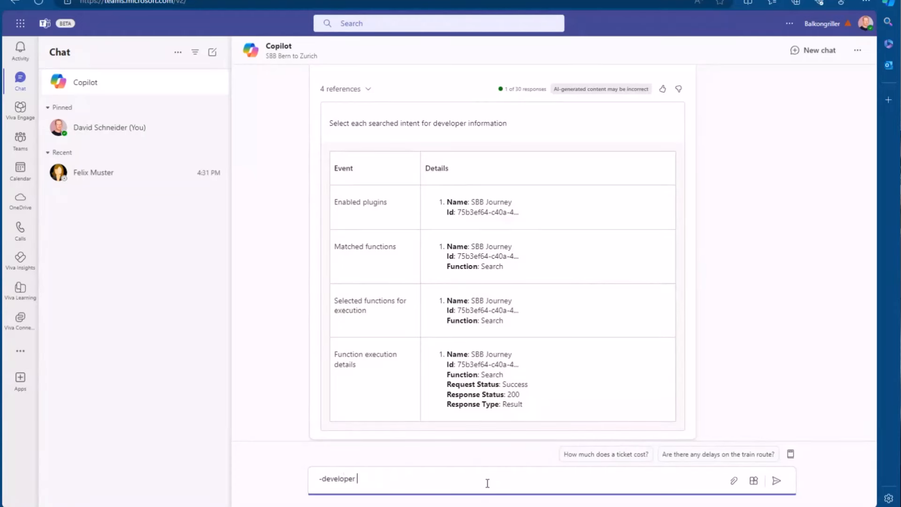
{"action": "type", "text": "on"}
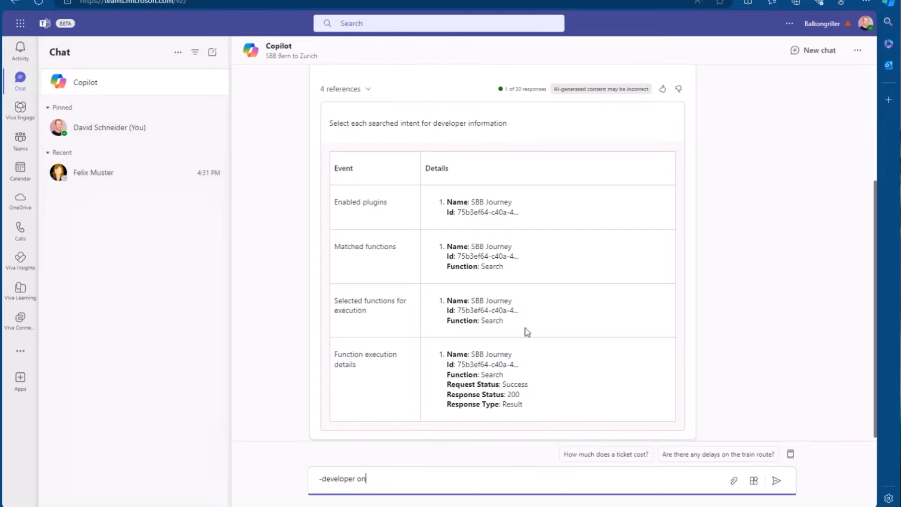
{"action": "key", "text": "alt+tab"}
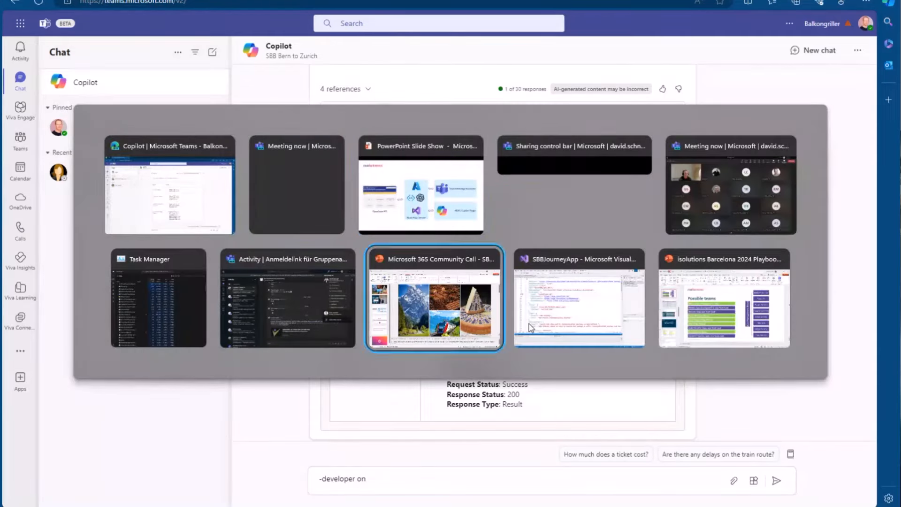
{"action": "left_click", "coordinate": [578, 304]}
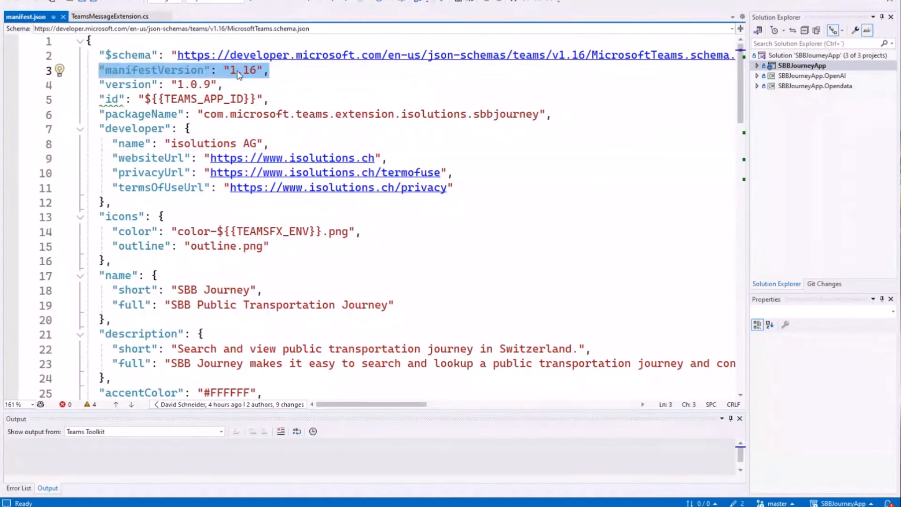
Step: Highlight the full app description and the Journey lookup command description in manifest.json
{"action": "scroll", "scroll_direction": "down", "scroll_amount": 3}
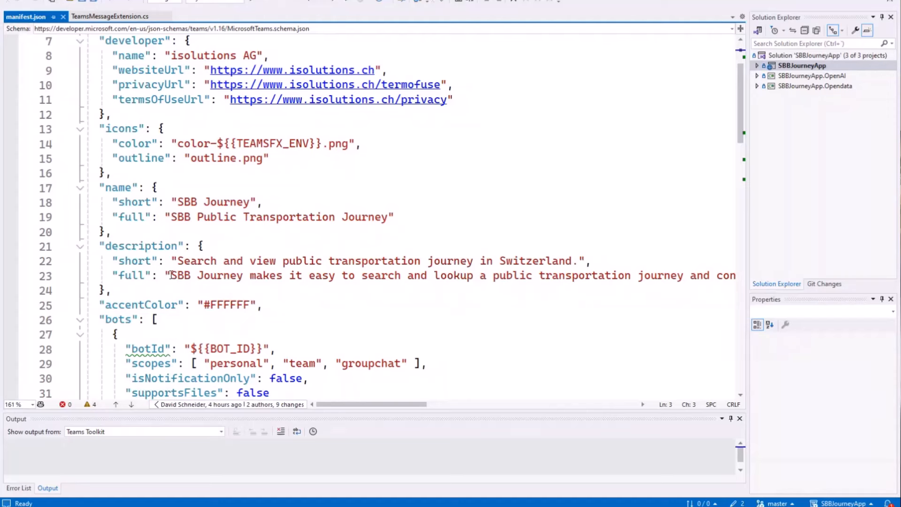
{"action": "left_click", "coordinate": [169, 275]}
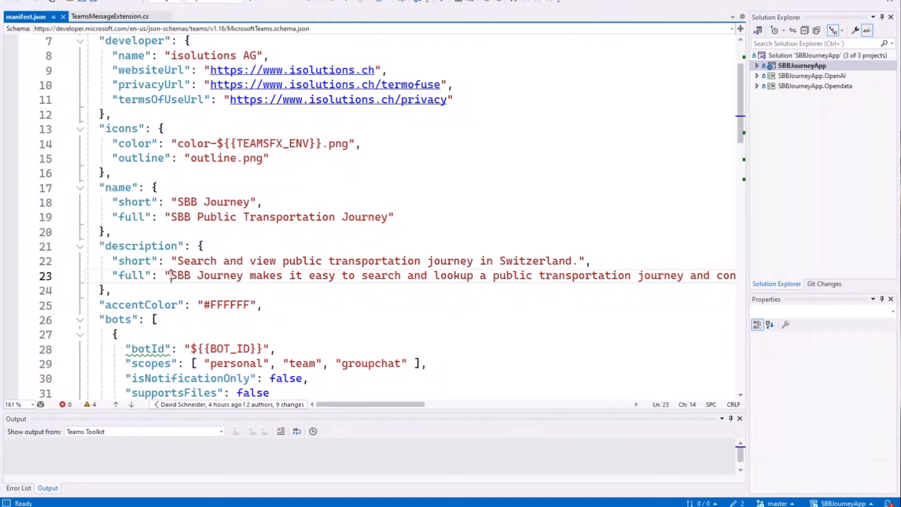
{"action": "left_click_drag", "start_coordinate": [170, 276], "coordinate": [486, 276]}
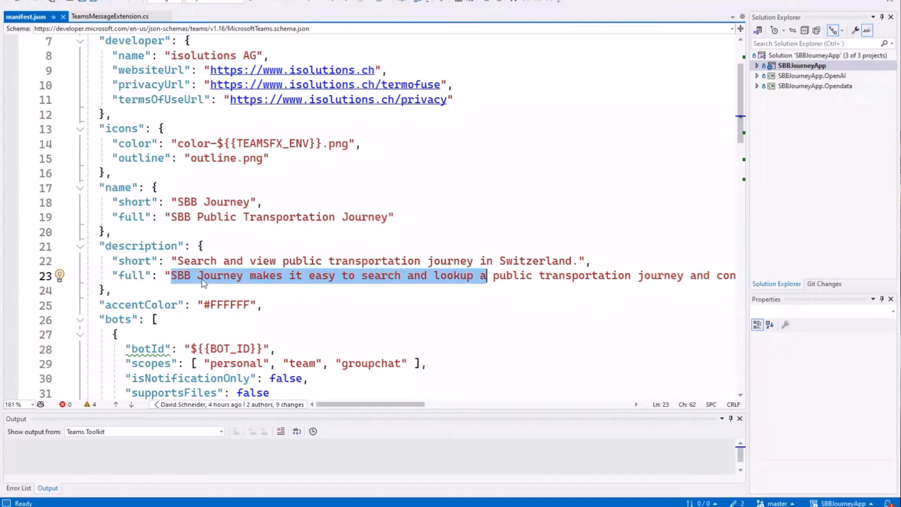
{"action": "scroll", "scroll_direction": "down", "scroll_amount": 3}
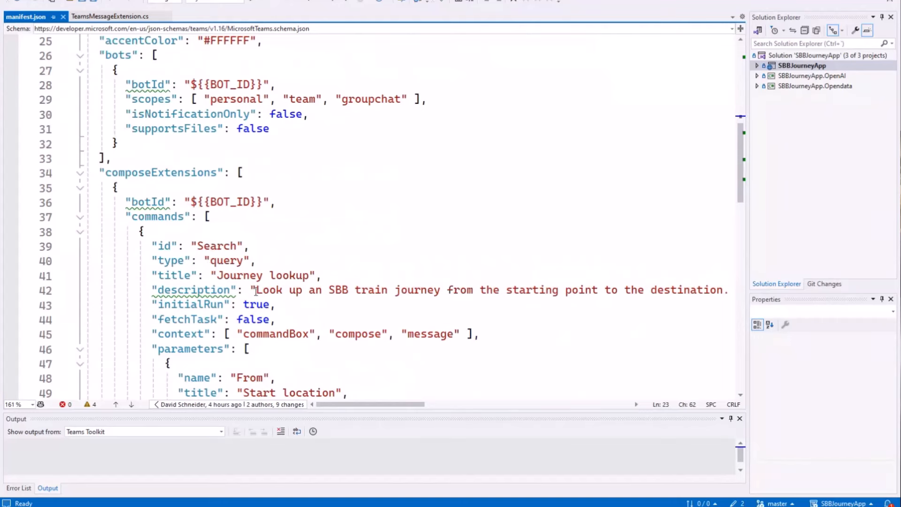
{"action": "left_click_drag", "start_coordinate": [256, 289], "coordinate": [619, 290]}
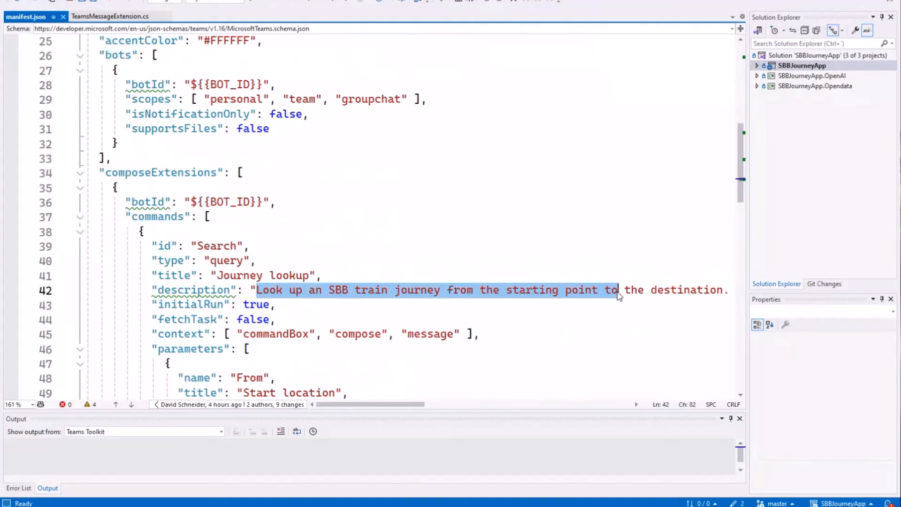
{"action": "scroll", "scroll_direction": "down", "scroll_amount": 3}
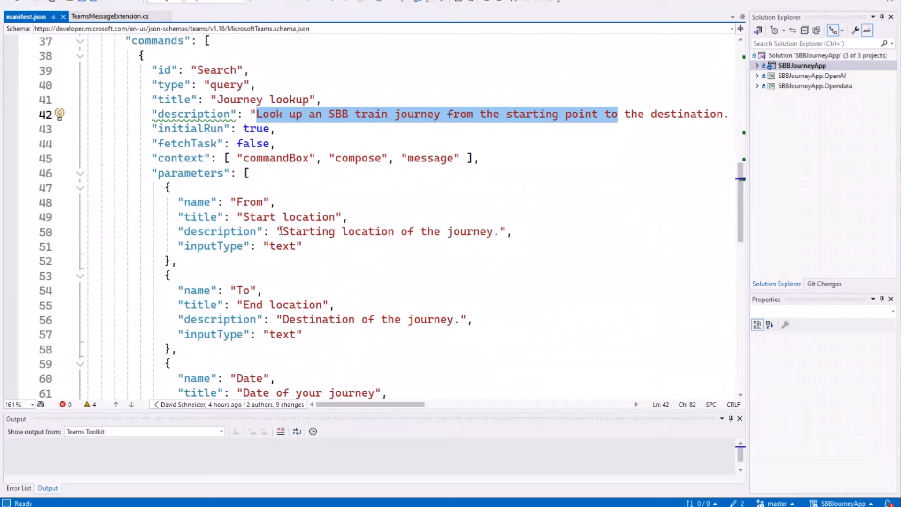
Step: Point out the From and Time parameter definitions, then open TeamsMessageExtension.cs
{"action": "double_click", "coordinate": [318, 319]}
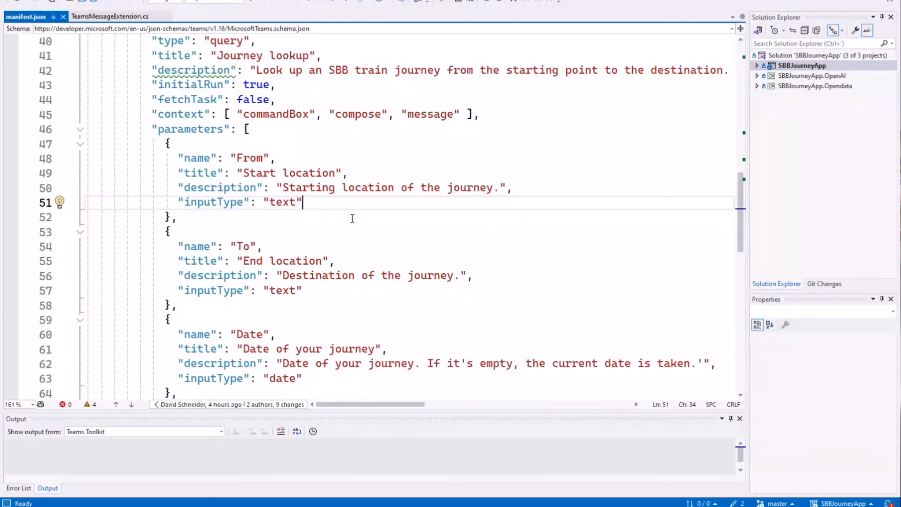
{"action": "scroll", "scroll_direction": "down", "scroll_amount": 3}
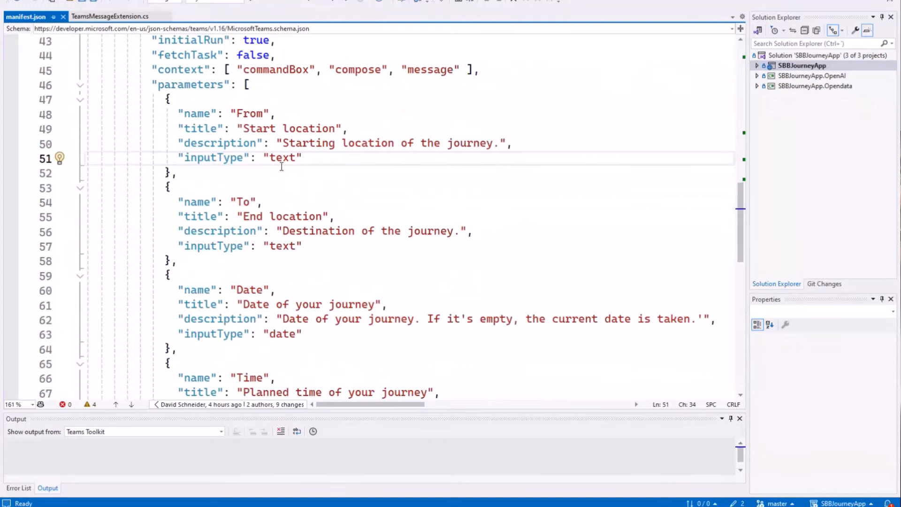
{"action": "scroll", "scroll_direction": "down", "scroll_amount": 3}
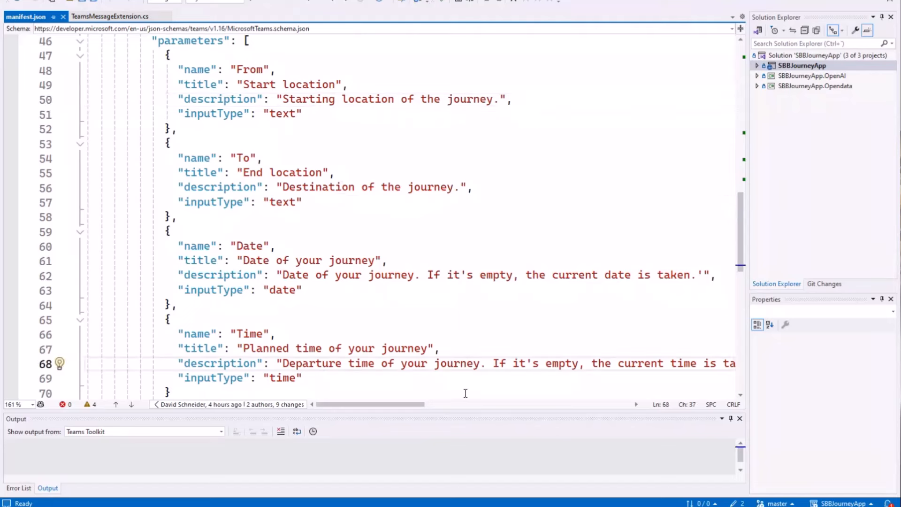
{"action": "left_click", "coordinate": [322, 363]}
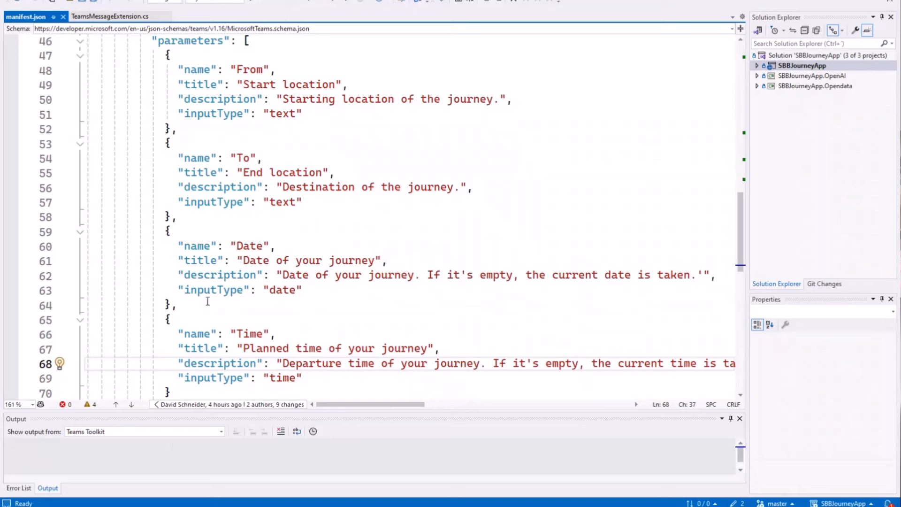
{"action": "left_click", "coordinate": [110, 16]}
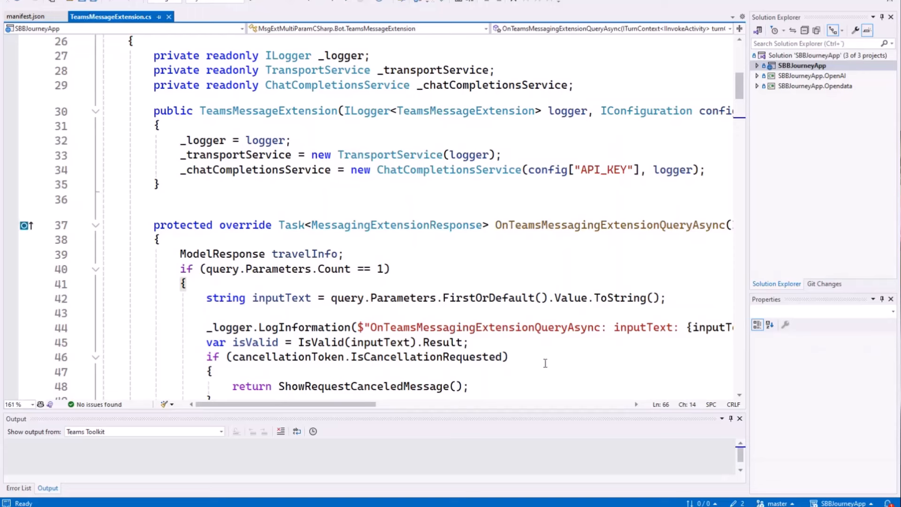
Step: Highlight the query.Parameters.Count check, scroll the query lines, and return to the slides
{"action": "double_click", "coordinate": [221, 269]}
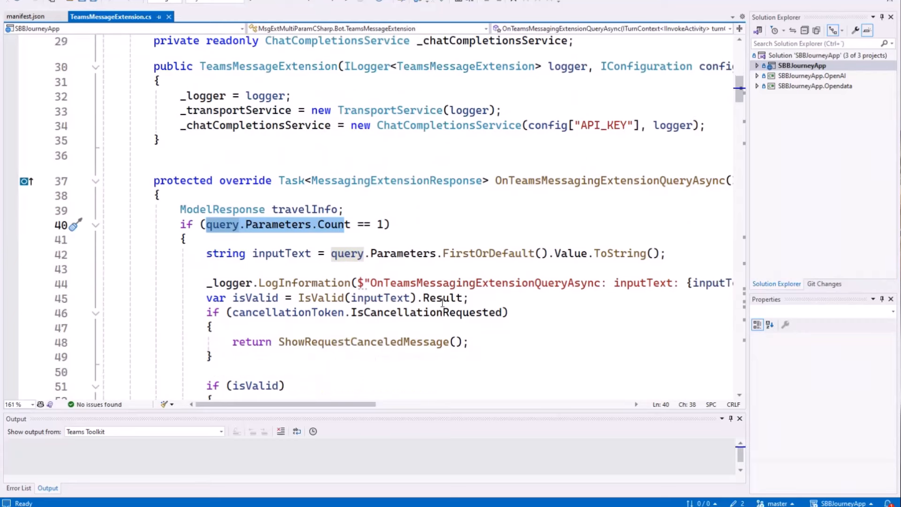
{"action": "scroll", "scroll_direction": "down", "scroll_amount": 3}
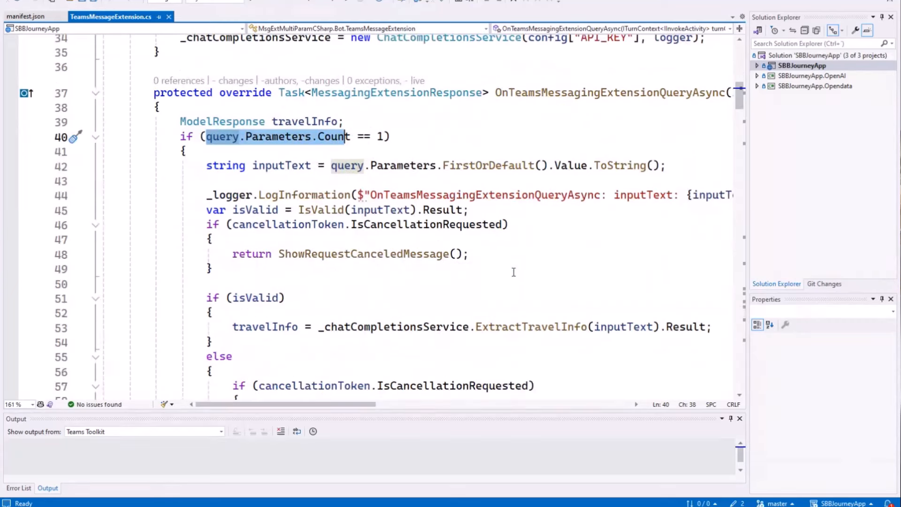
{"action": "scroll", "scroll_direction": "down", "scroll_amount": 3}
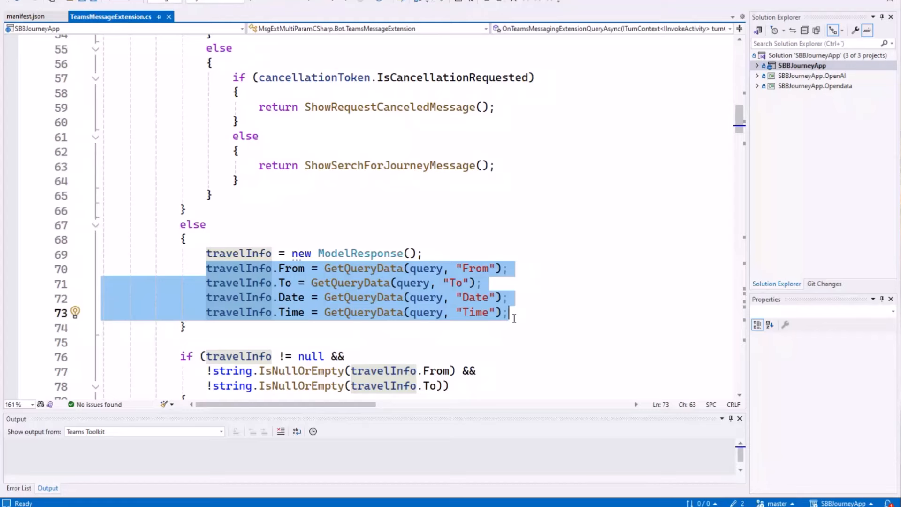
{"action": "key", "text": "alt+tab"}
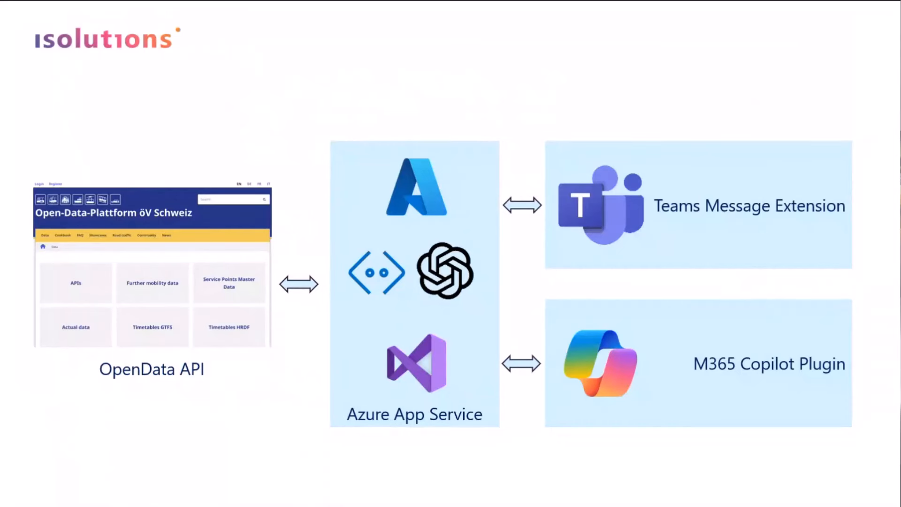
{"action": "key", "text": "Right"}
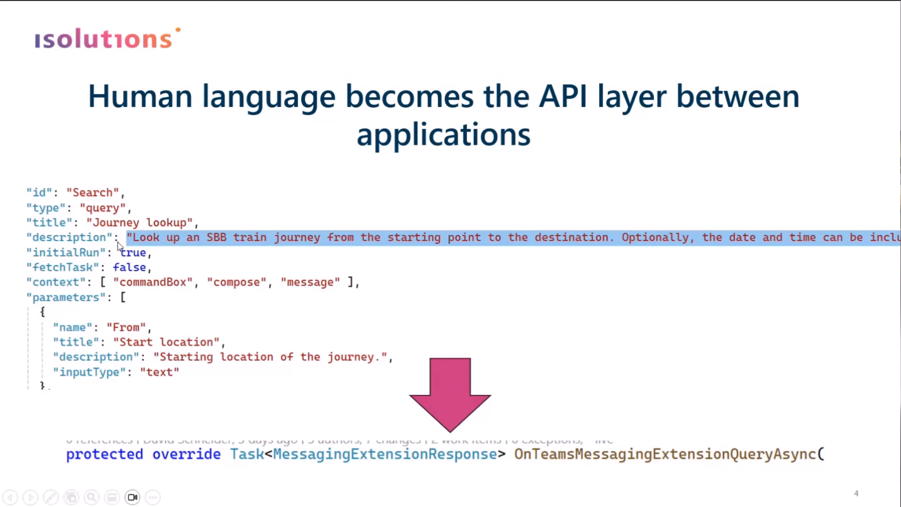
{"action": "mouse_move", "coordinate": [431, 256]}
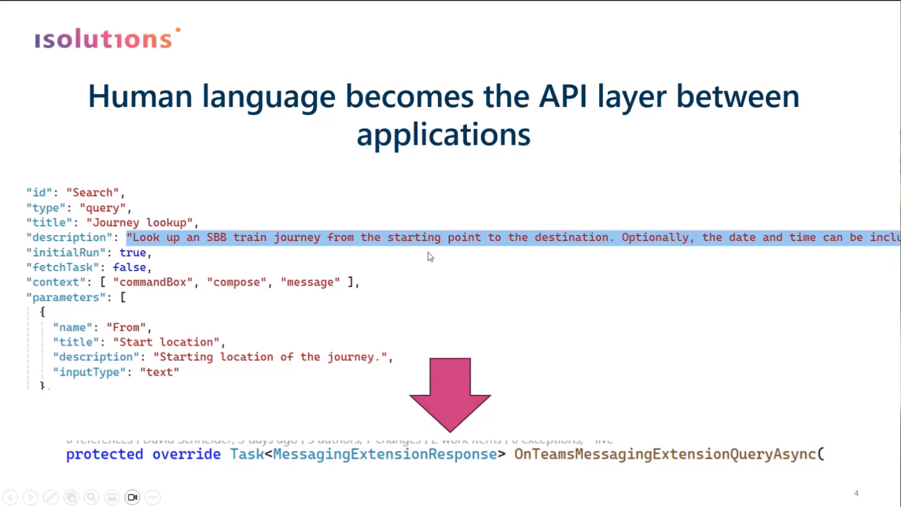
{"action": "mouse_move", "coordinate": [438, 250]}
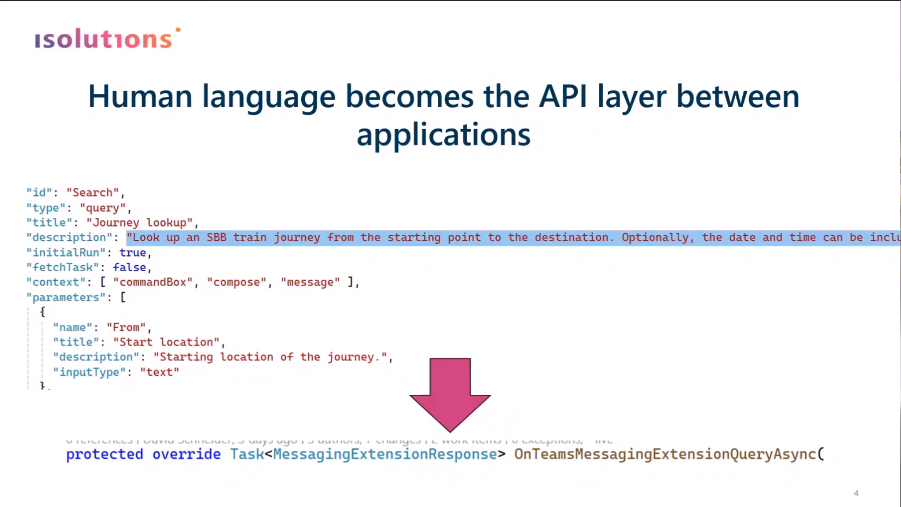
Step: Advance the slide show to the Additional Links slide with Microsoft Learn and GitHub resources
{"action": "key", "text": "Right"}
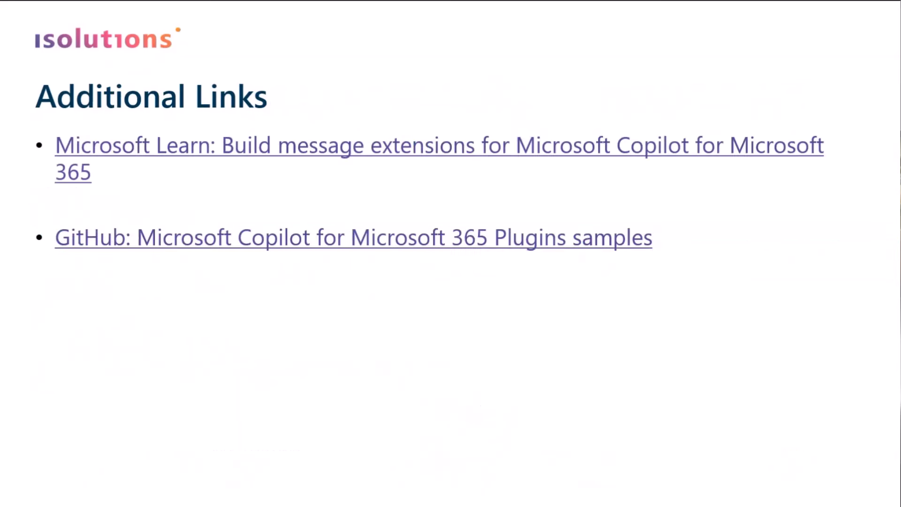